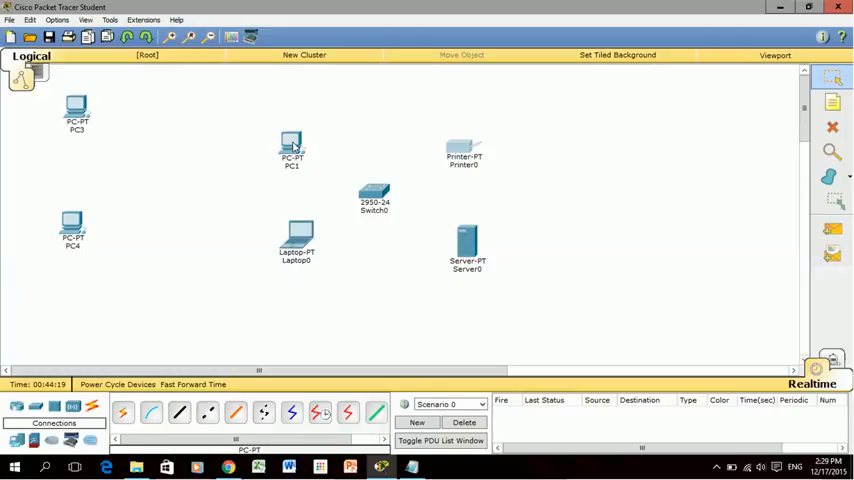
# Step: Start a Copper Straight-Through cable at PC1's FastEthernet port
pyautogui.click(374, 193)
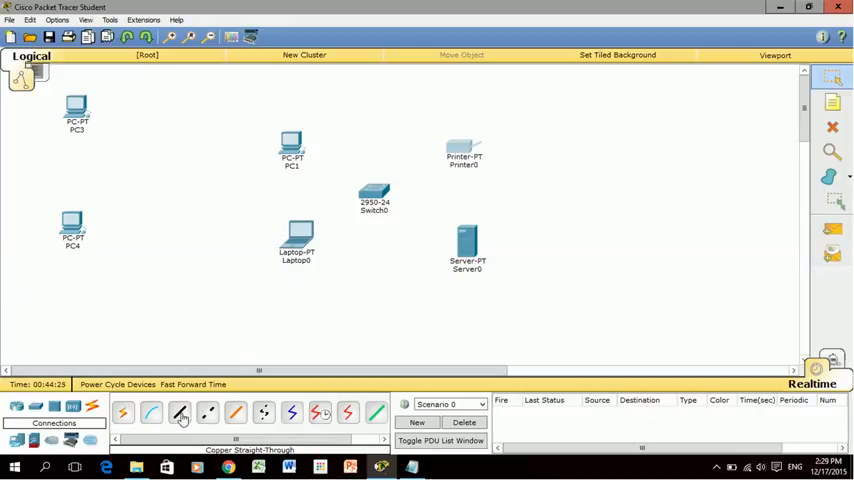
pyautogui.click(180, 412)
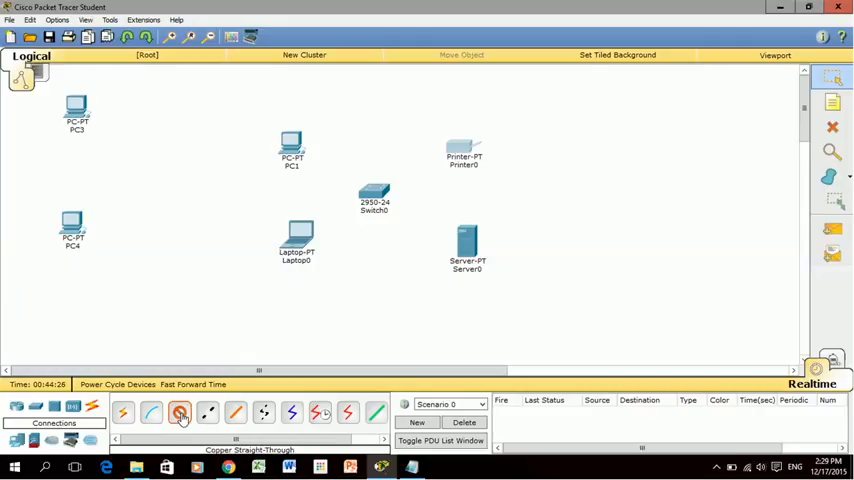
pyautogui.click(180, 412)
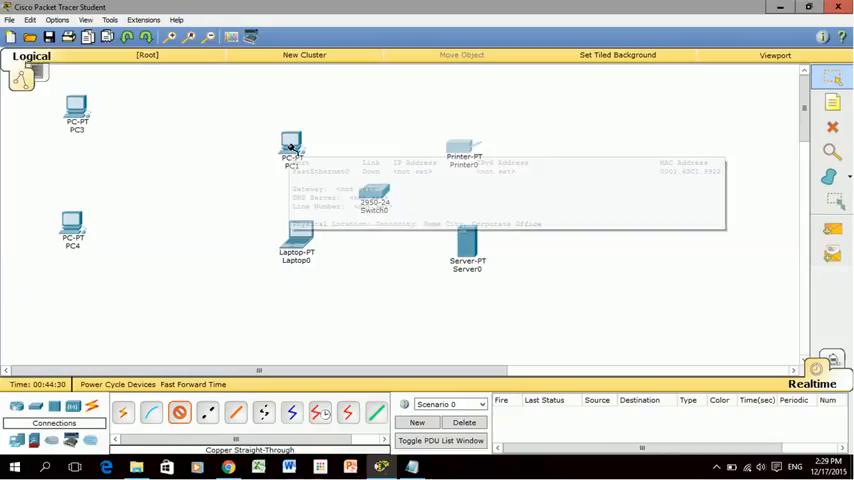
pyautogui.click(290, 145)
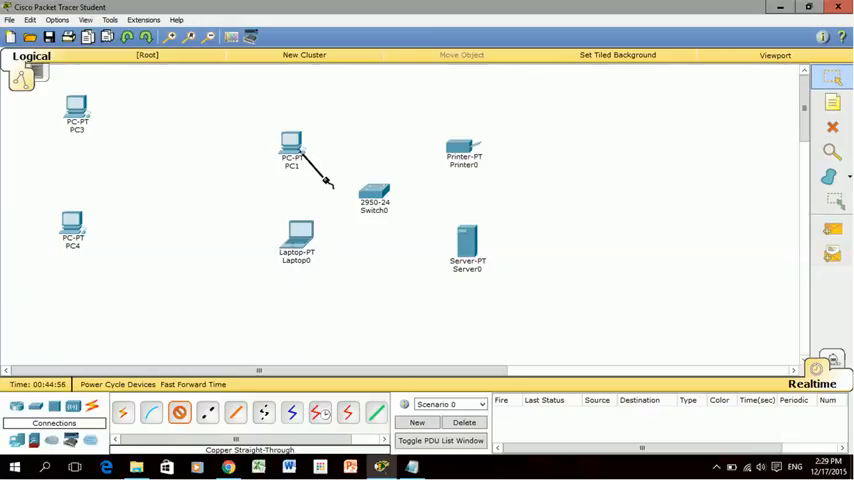
# Step: Plug the PC1 cable into Switch0's FastEthernet0/1 port
pyautogui.click(373, 191)
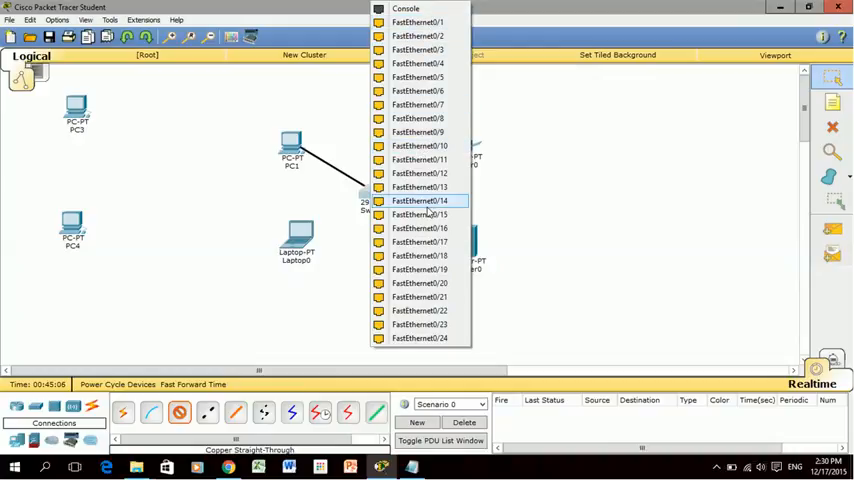
pyautogui.moveTo(428, 269)
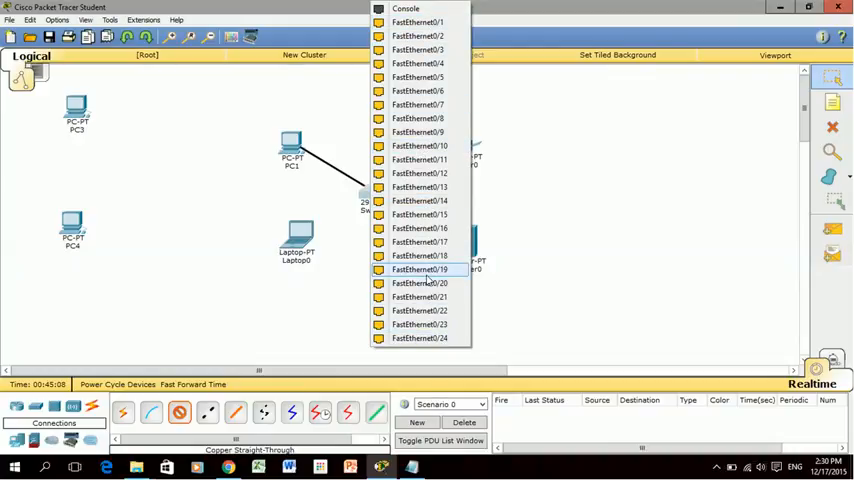
pyautogui.moveTo(418, 145)
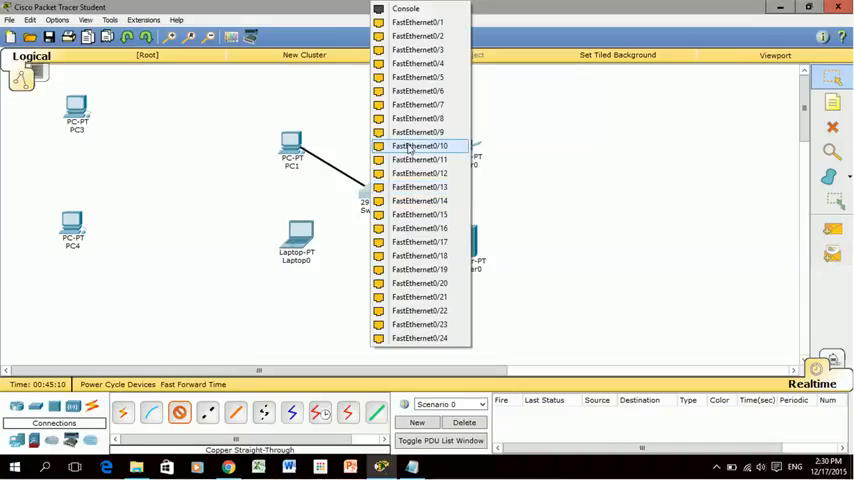
pyautogui.moveTo(418, 50)
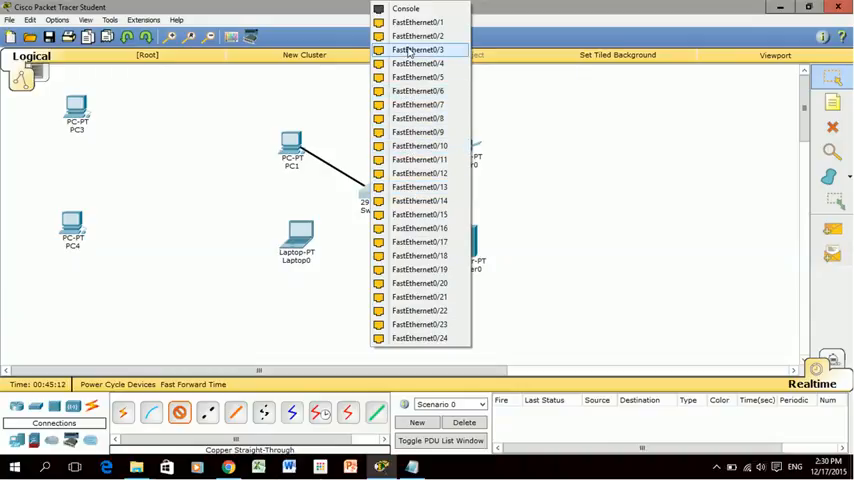
pyautogui.moveTo(418, 146)
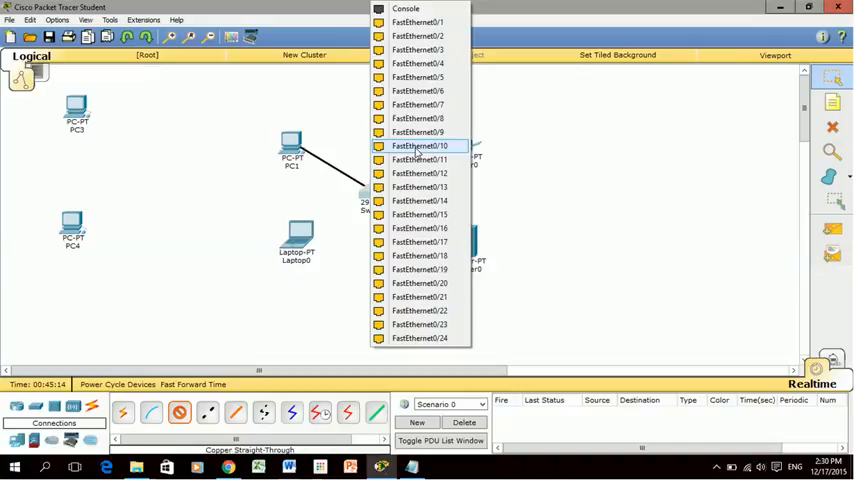
pyautogui.moveTo(418, 22)
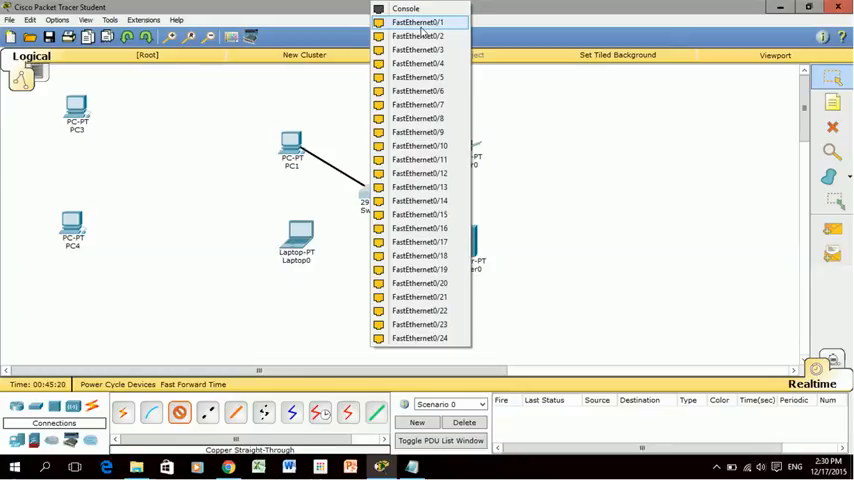
pyautogui.click(417, 22)
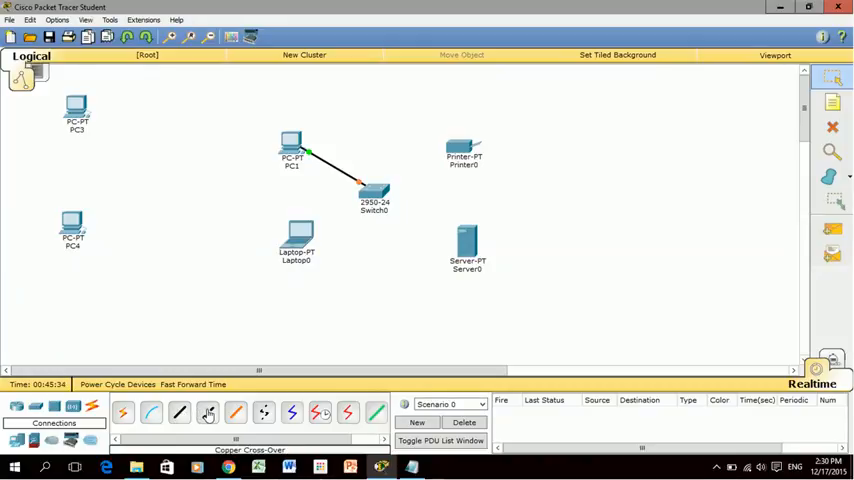
# Step: Cancel the crossover cable and run a straight-through cable from Laptop0's FastEthernet0 to Switch0
pyautogui.click(207, 413)
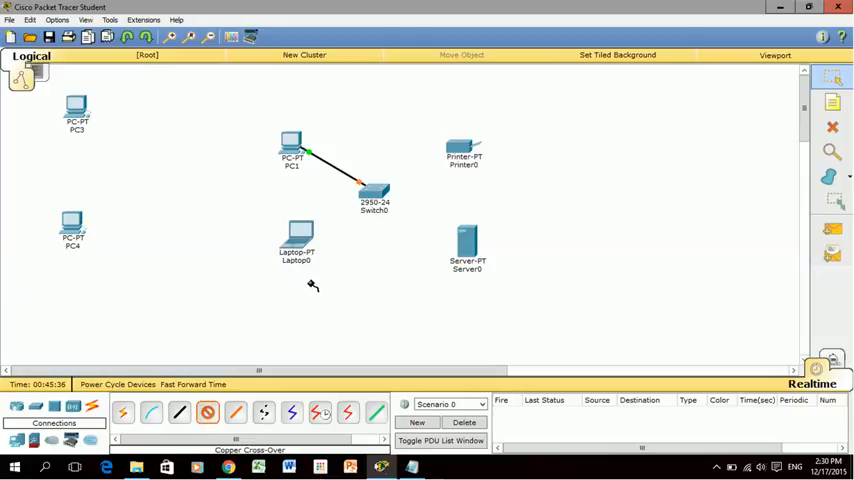
pyautogui.click(374, 195)
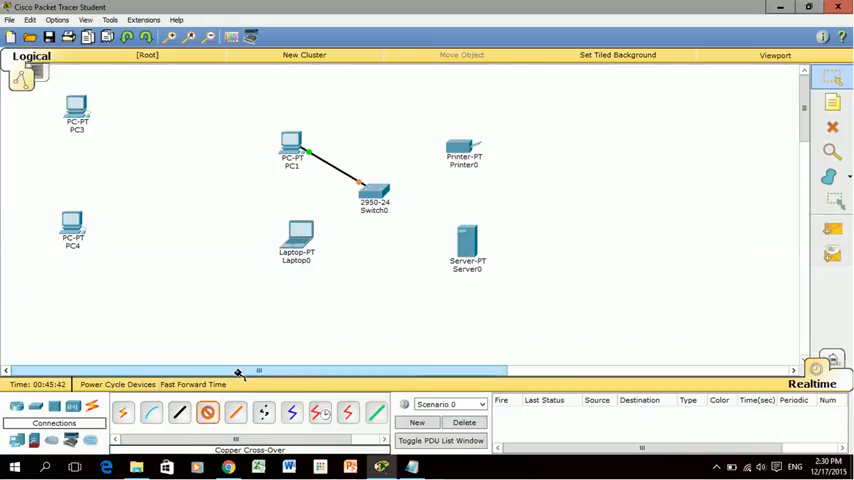
pyautogui.click(207, 413)
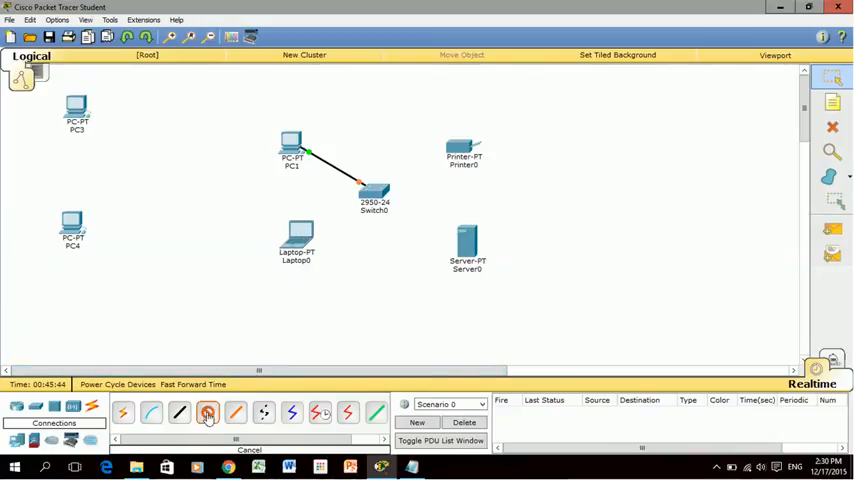
pyautogui.click(207, 412)
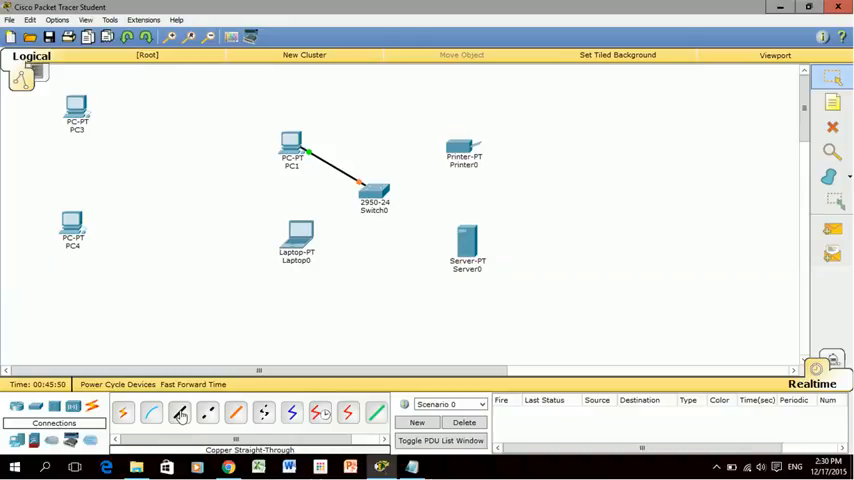
pyautogui.click(179, 412)
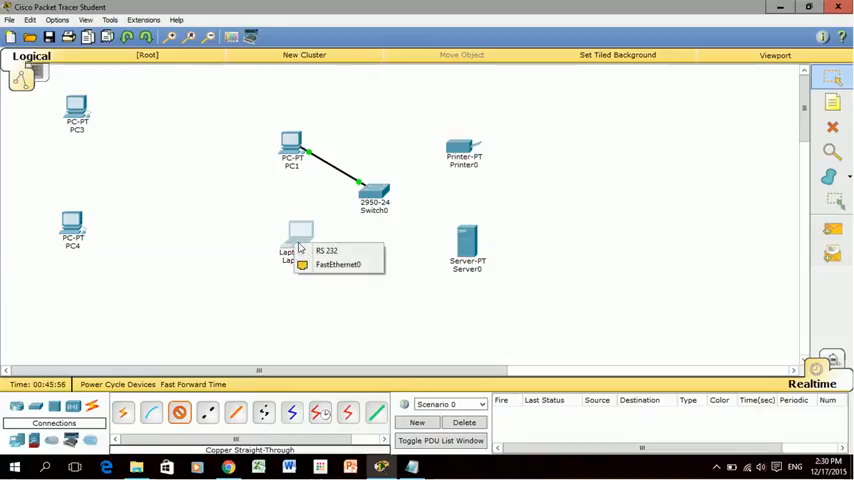
pyautogui.moveTo(338, 264)
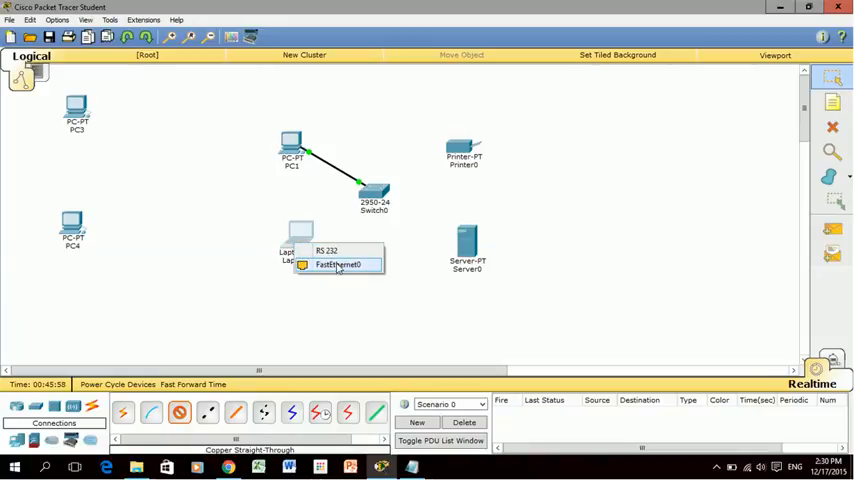
pyautogui.click(337, 264)
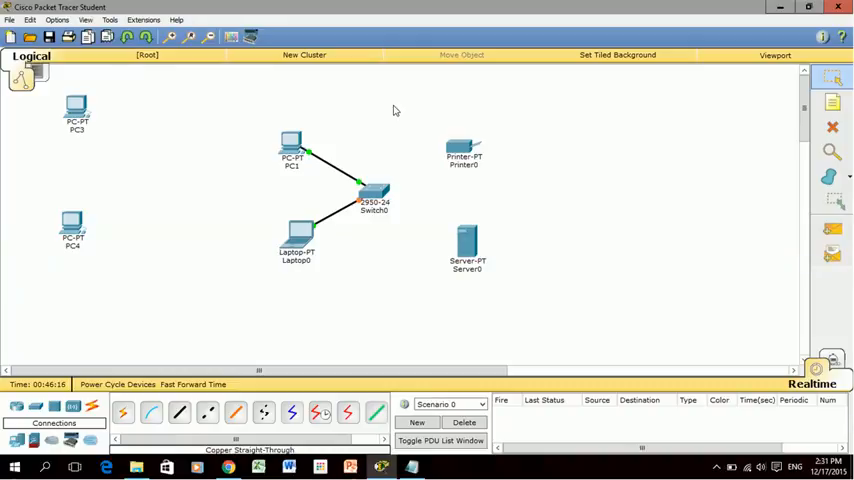
pyautogui.moveTo(527, 119)
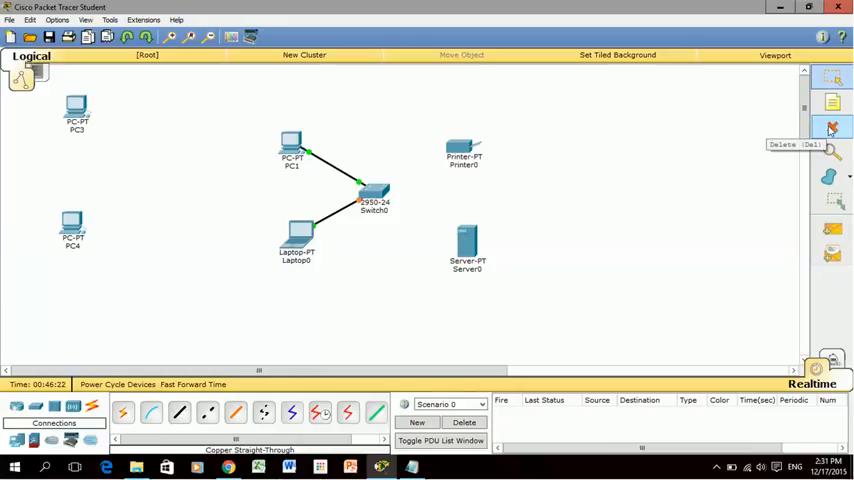
# Step: Select the Copper Straight-Through cable again for the next link
pyautogui.click(832, 127)
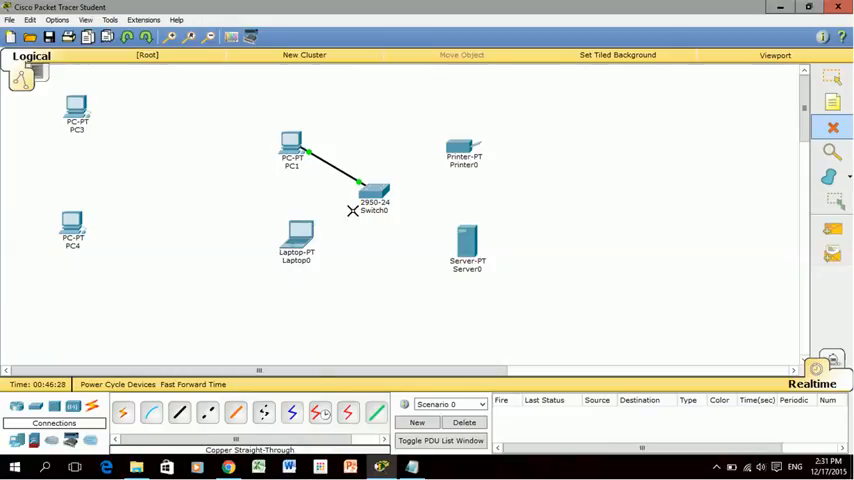
pyautogui.moveTo(699, 127)
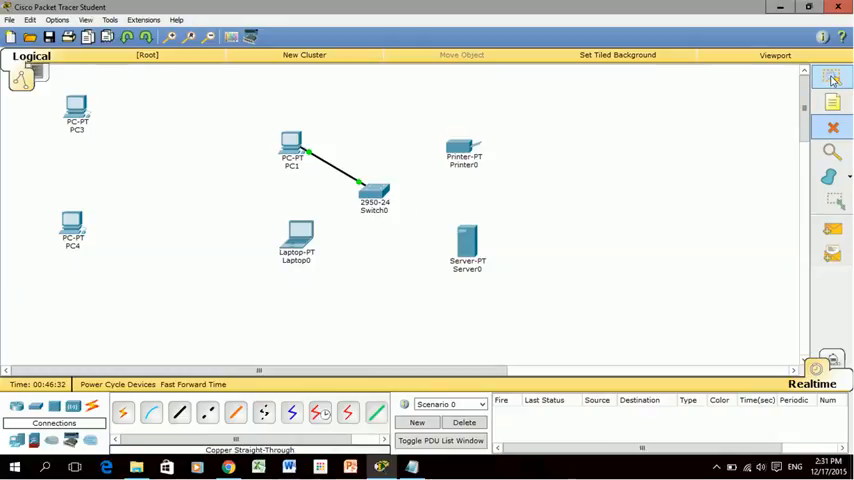
pyautogui.moveTo(686, 233)
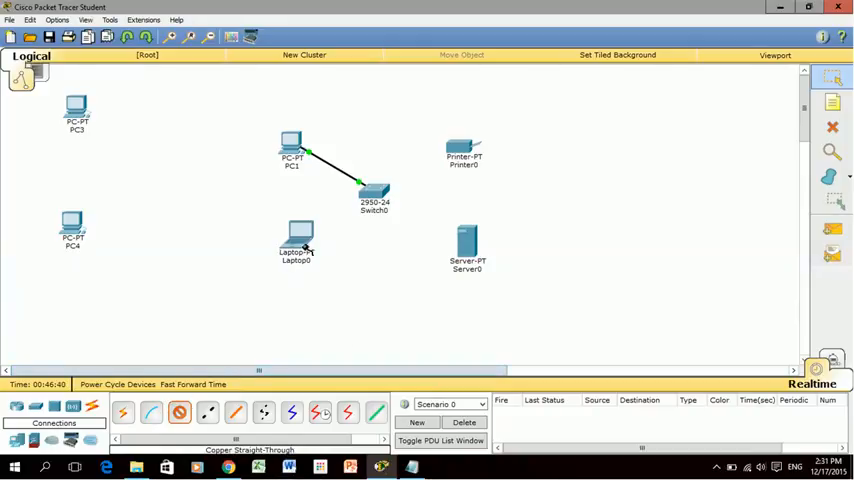
# Step: Cable Laptop0 to Switch0's FastEthernet0/2 port
pyautogui.click(297, 240)
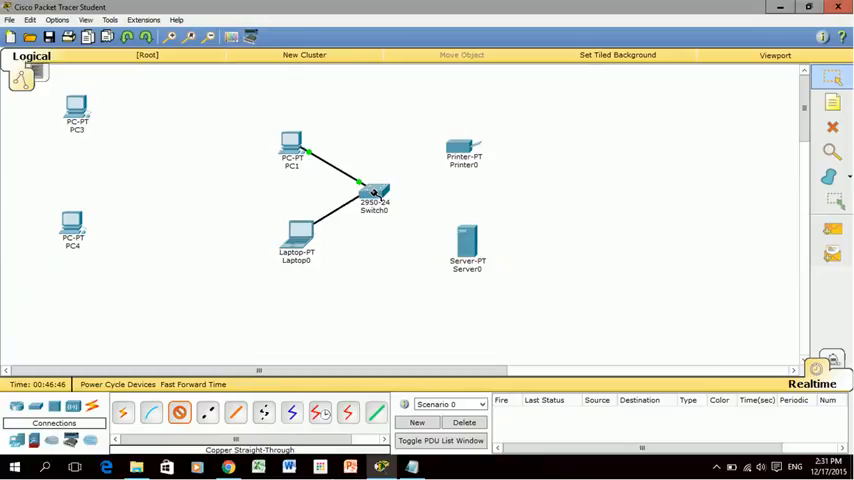
pyautogui.click(374, 192)
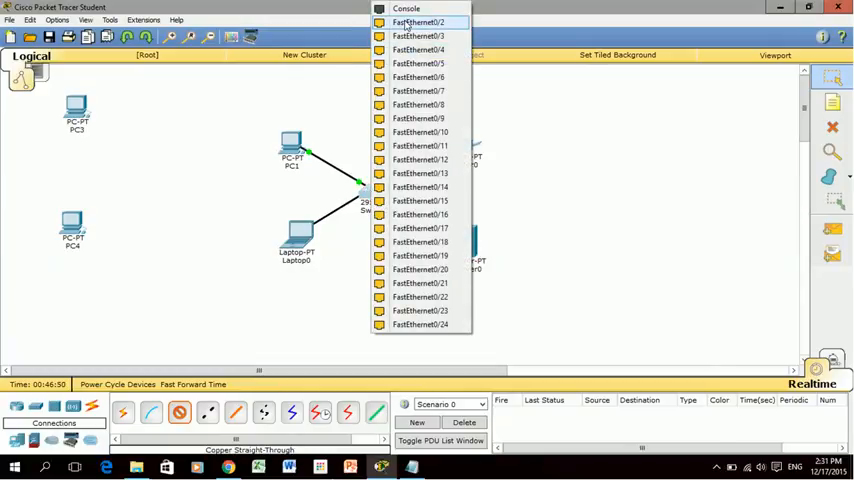
pyautogui.click(419, 22)
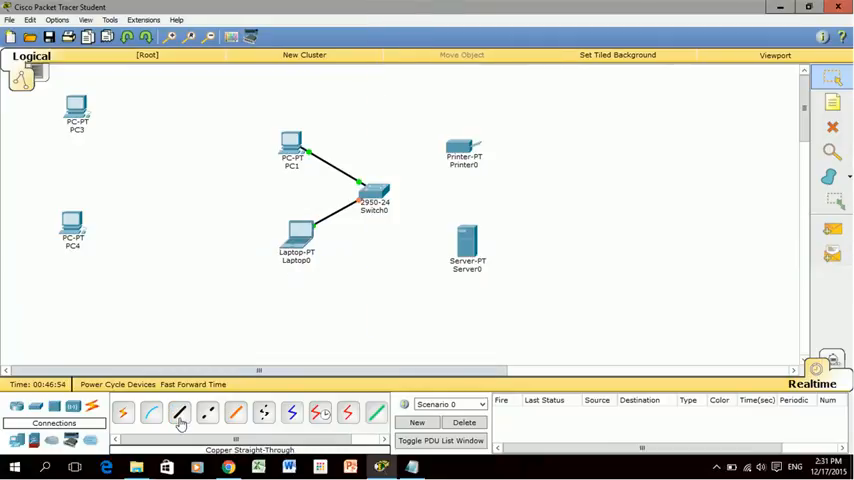
# Step: Connect Printer0, then Server0, to Switch0 with straight-through cables
pyautogui.click(179, 413)
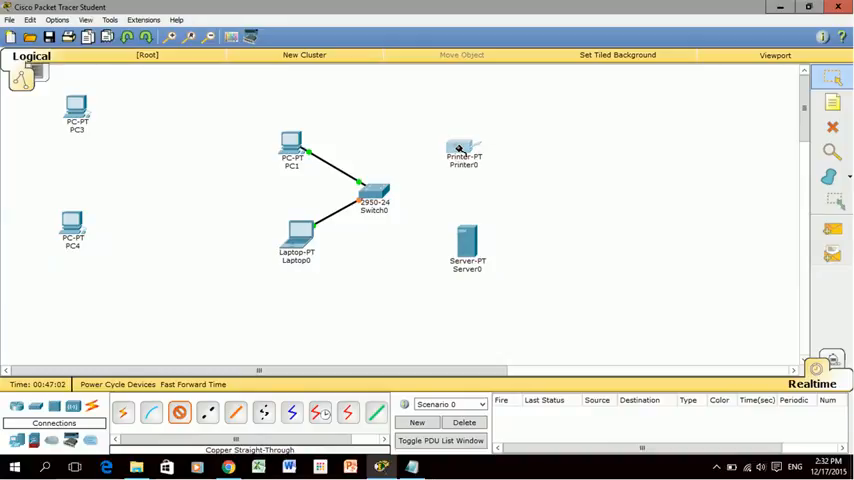
pyautogui.moveTo(462, 150)
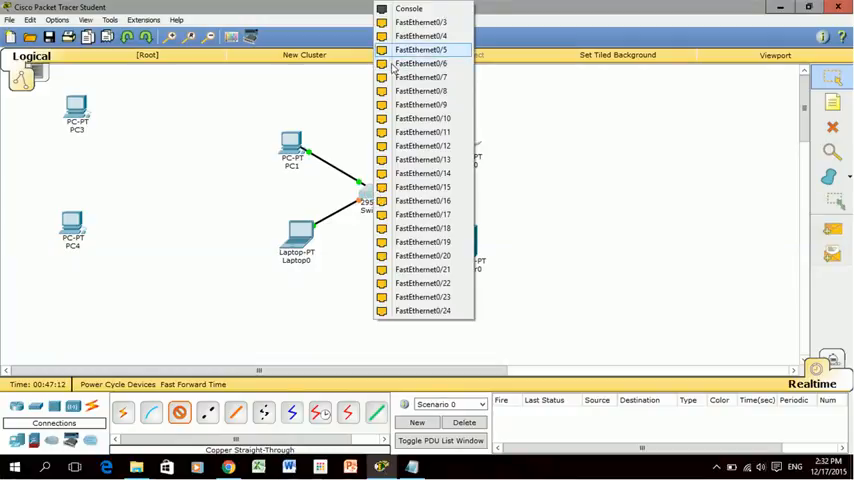
pyautogui.moveTo(420, 22)
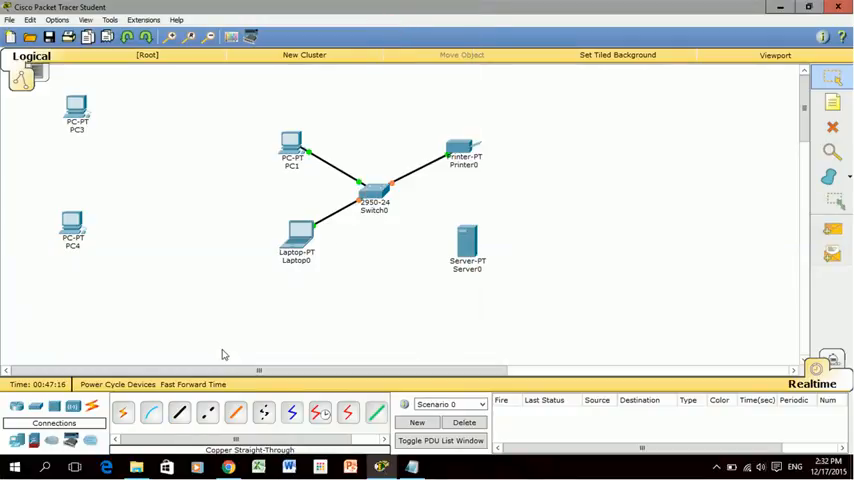
pyautogui.click(179, 412)
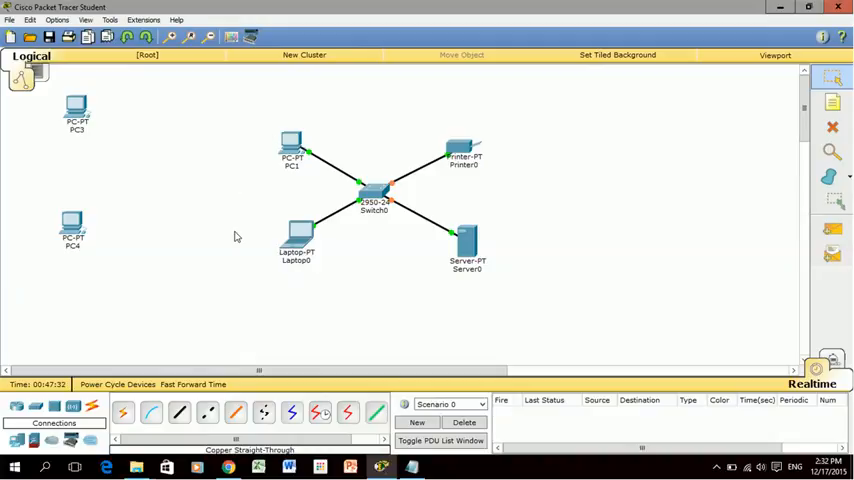
pyautogui.moveTo(255, 293)
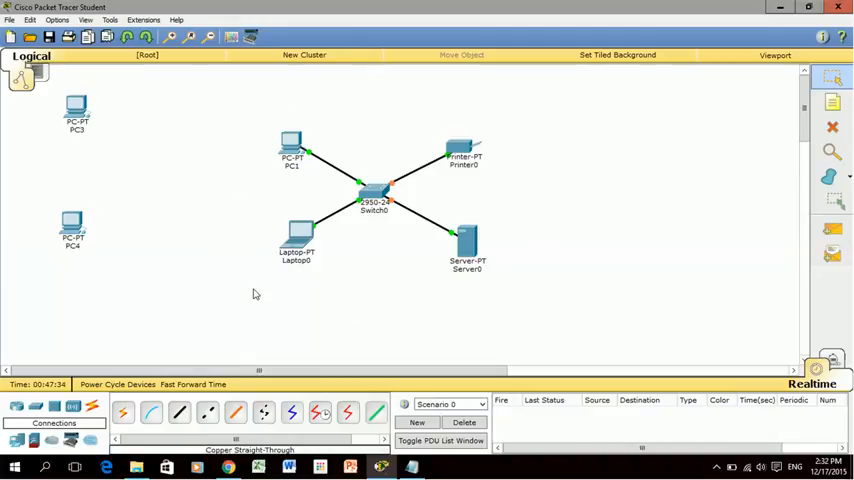
pyautogui.moveTo(333, 233)
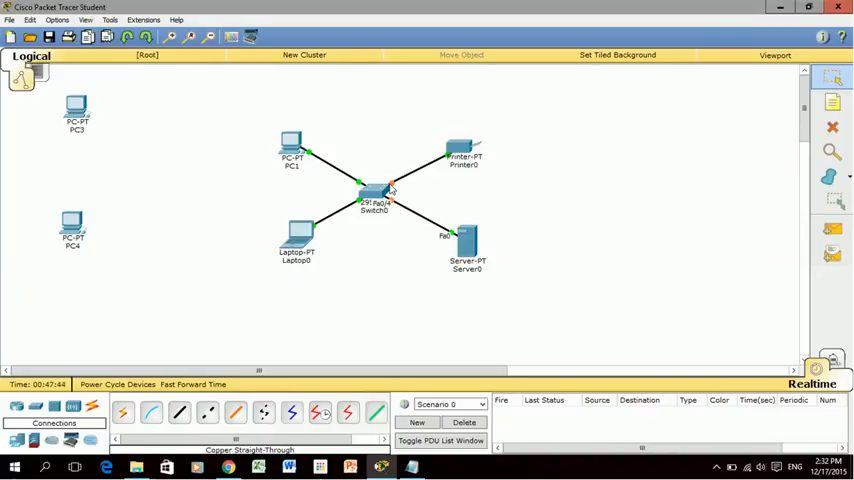
pyautogui.moveTo(252, 198)
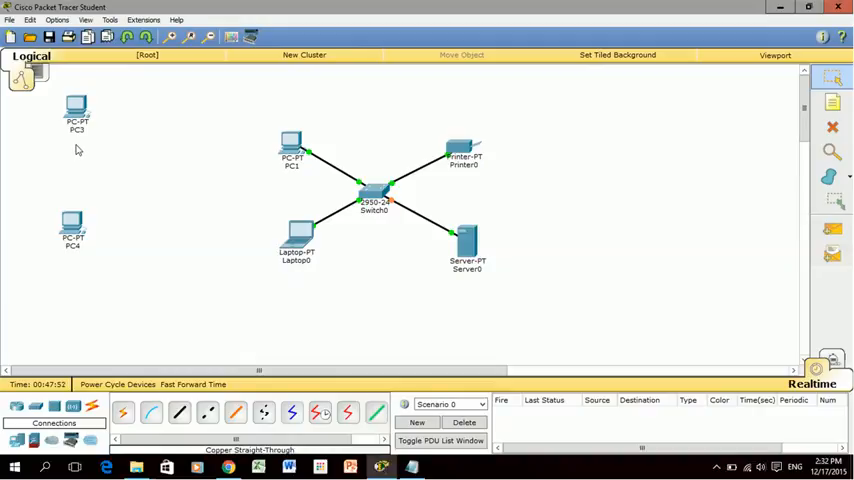
pyautogui.moveTo(88, 97)
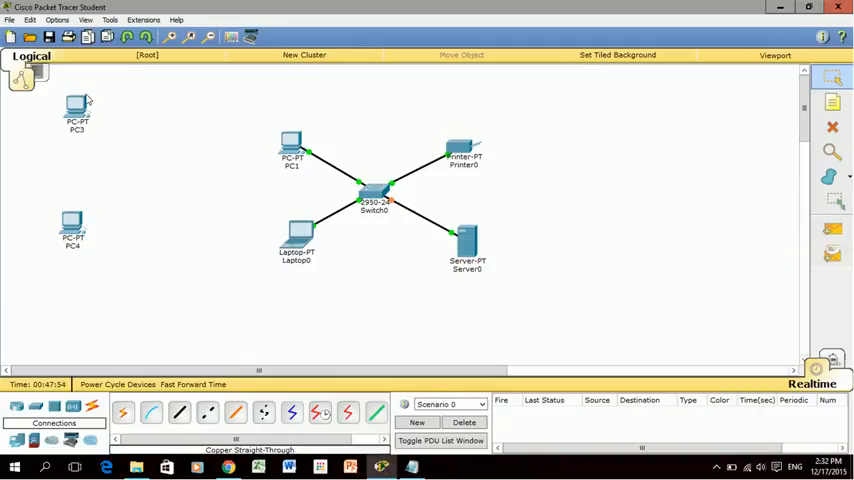
pyautogui.moveTo(212, 362)
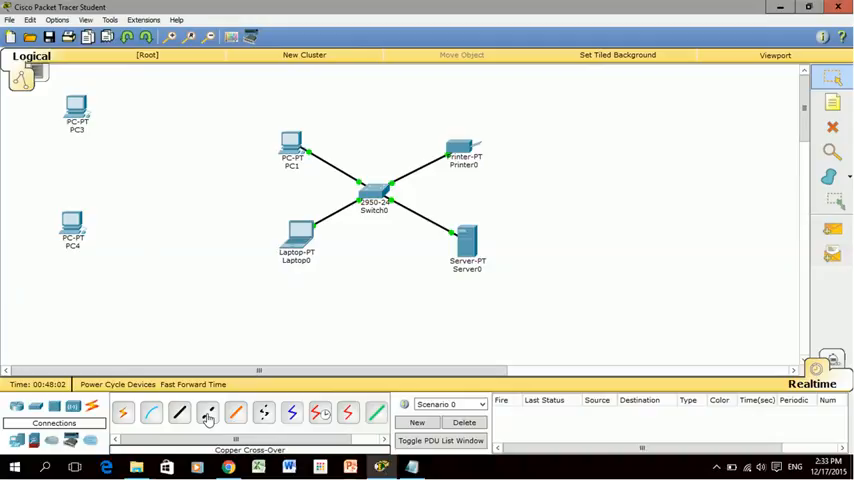
# Step: Link PC3 and PC4 on FastEthernet0 with a Copper Cross-Over cable
pyautogui.click(207, 412)
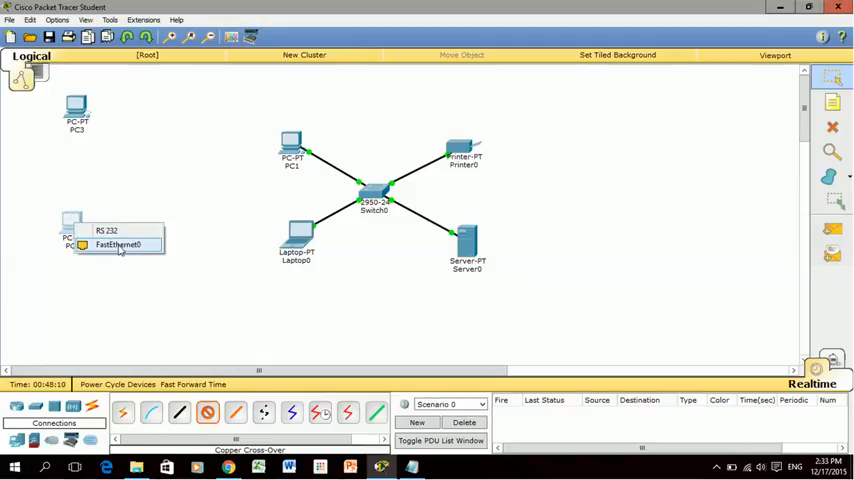
pyautogui.click(118, 244)
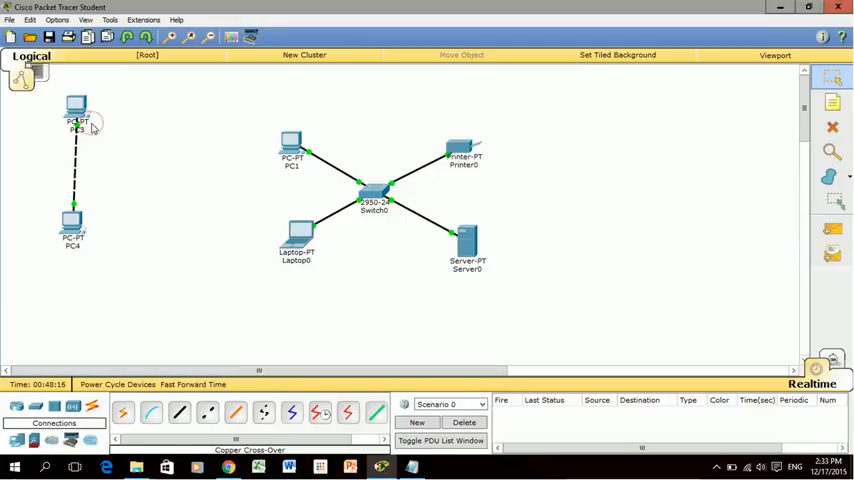
pyautogui.moveTo(223, 103)
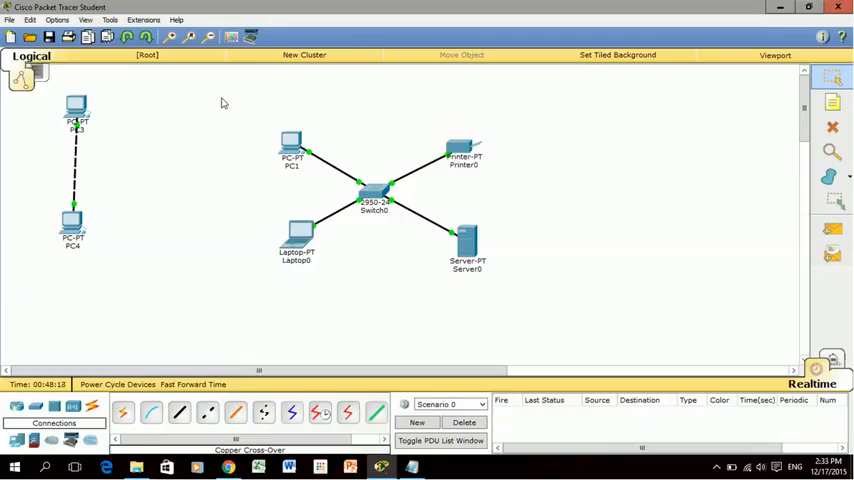
pyautogui.moveTo(136, 117)
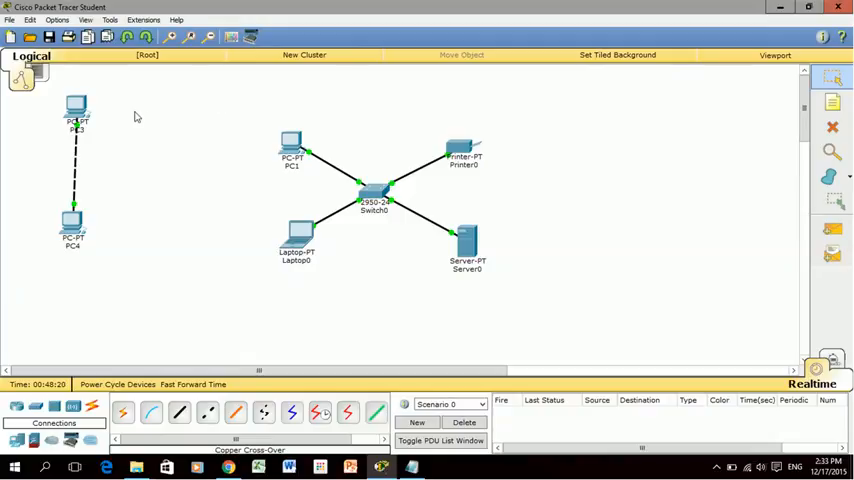